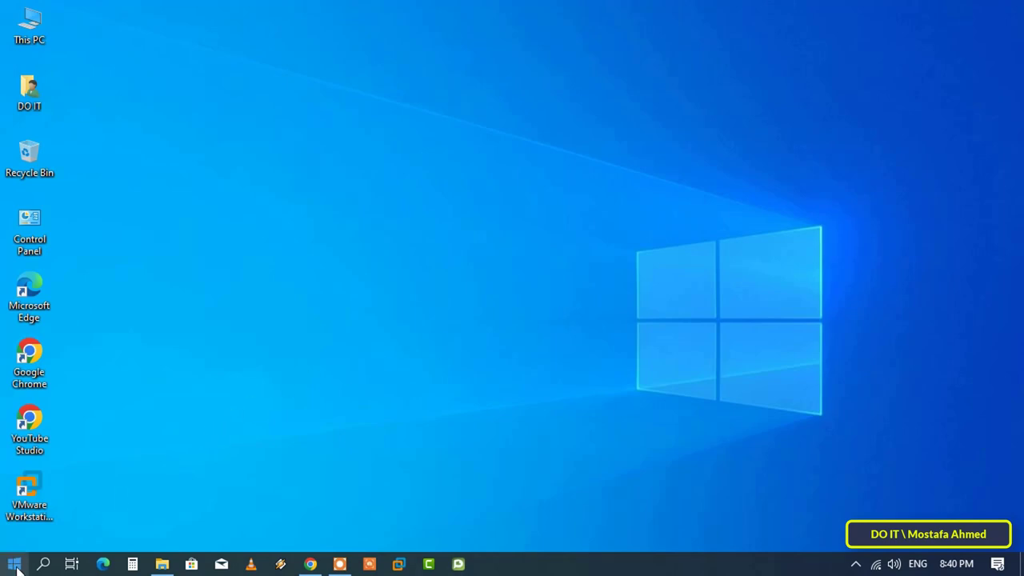
Right-click the Start button to bring up the Win+X power user menu.
right_click(12, 563)
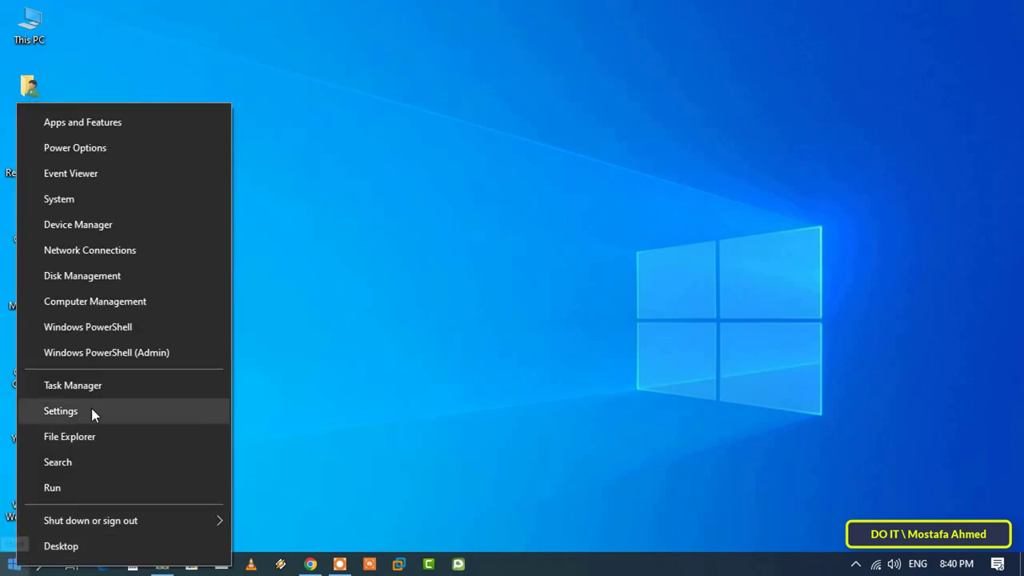
mouse_move(220, 232)
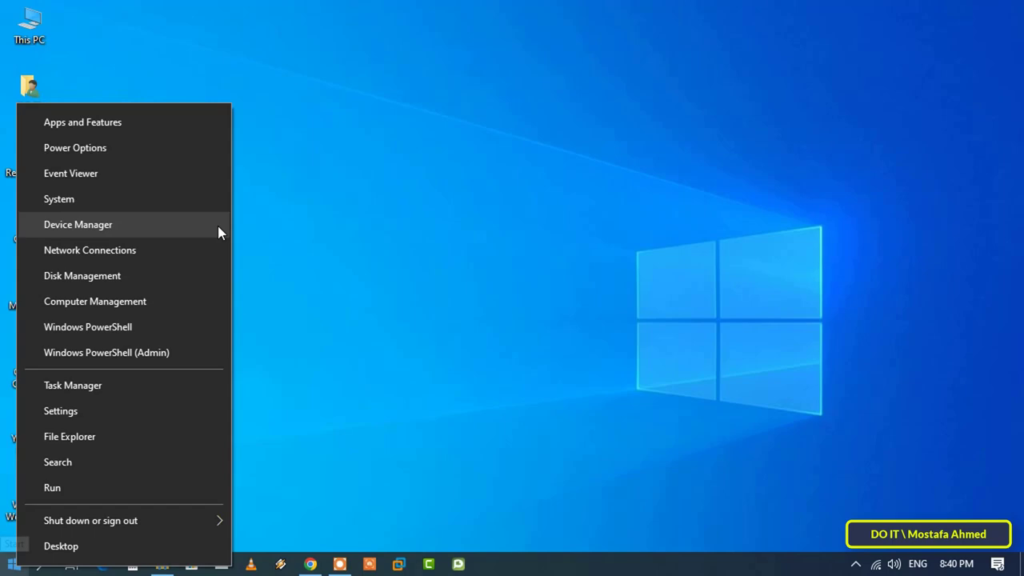
Open Device Manager and expand Disk drives to view ST500DM002 and ST250DM000 entries.
left_click(77, 224)
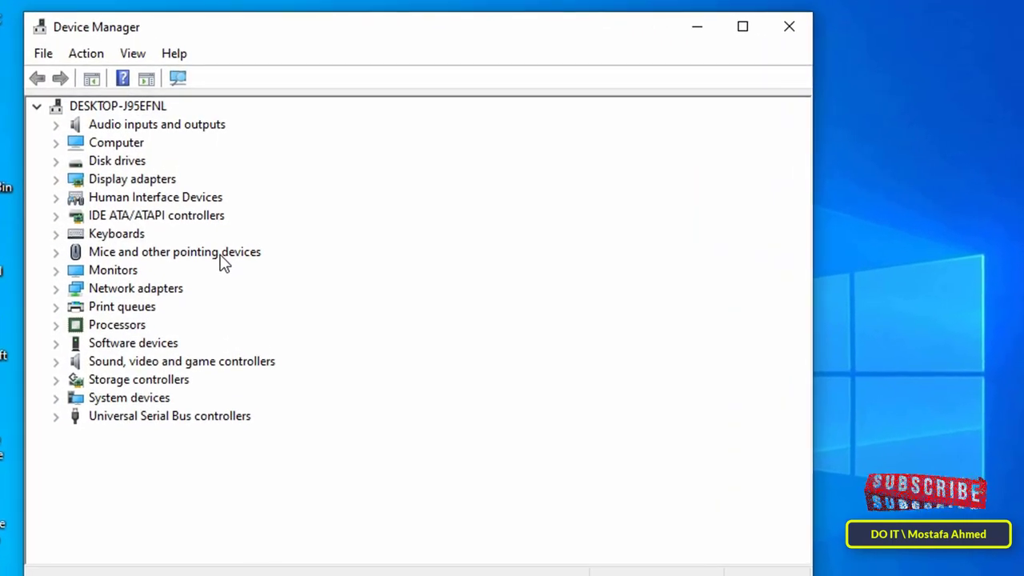
mouse_move(112, 336)
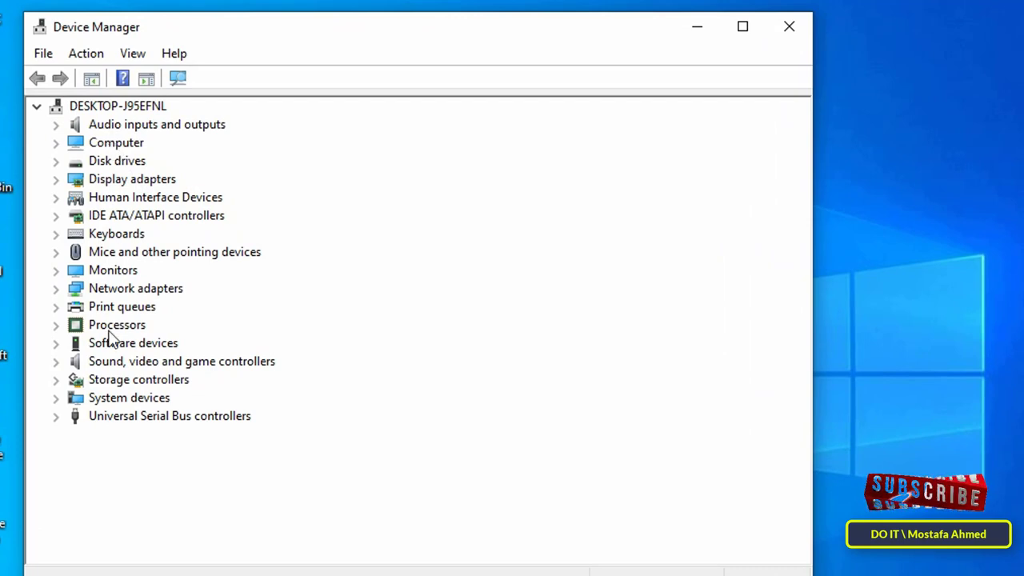
mouse_move(113, 119)
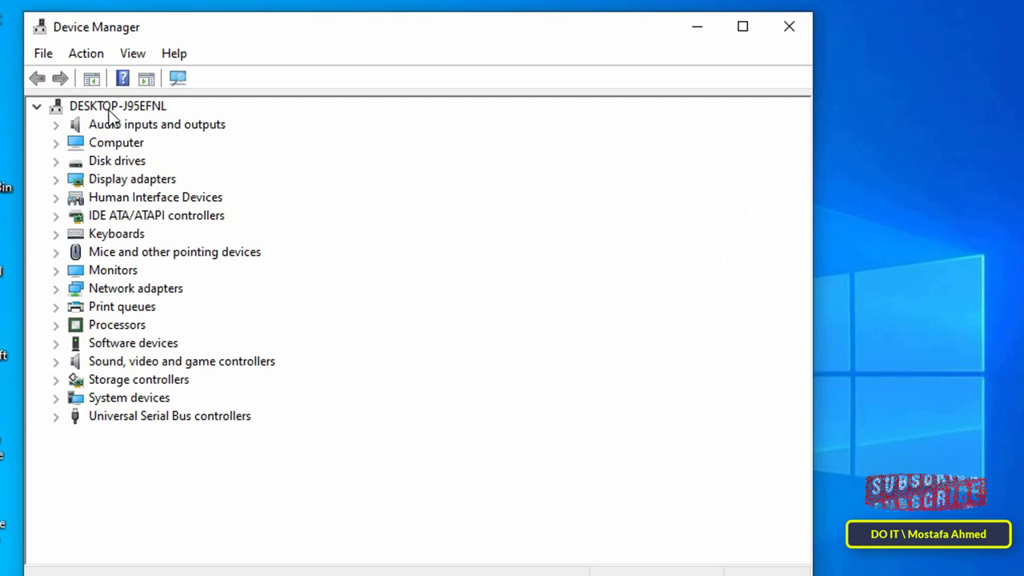
left_click(131, 179)
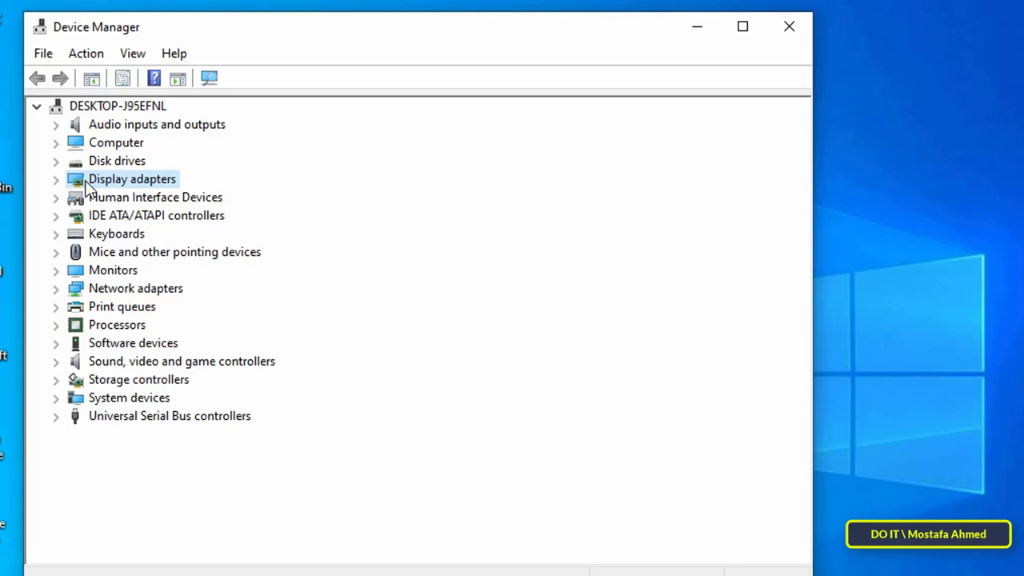
left_click(117, 161)
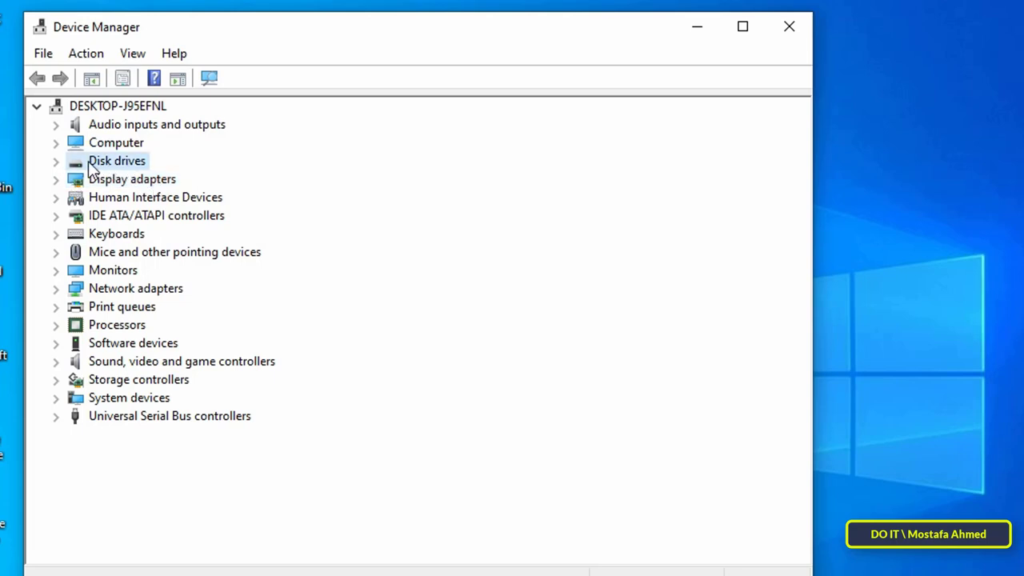
mouse_move(80, 168)
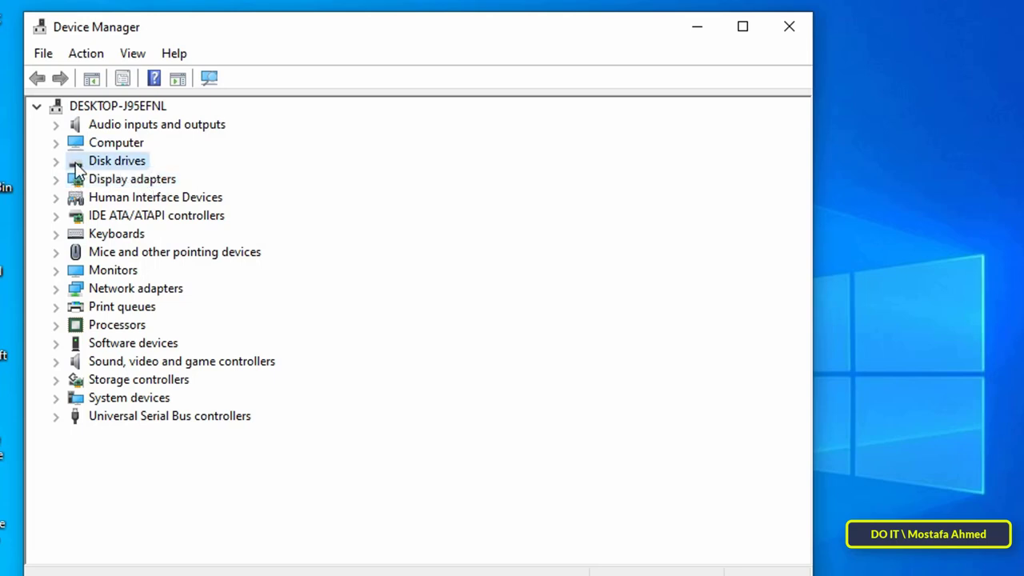
left_click(56, 160)
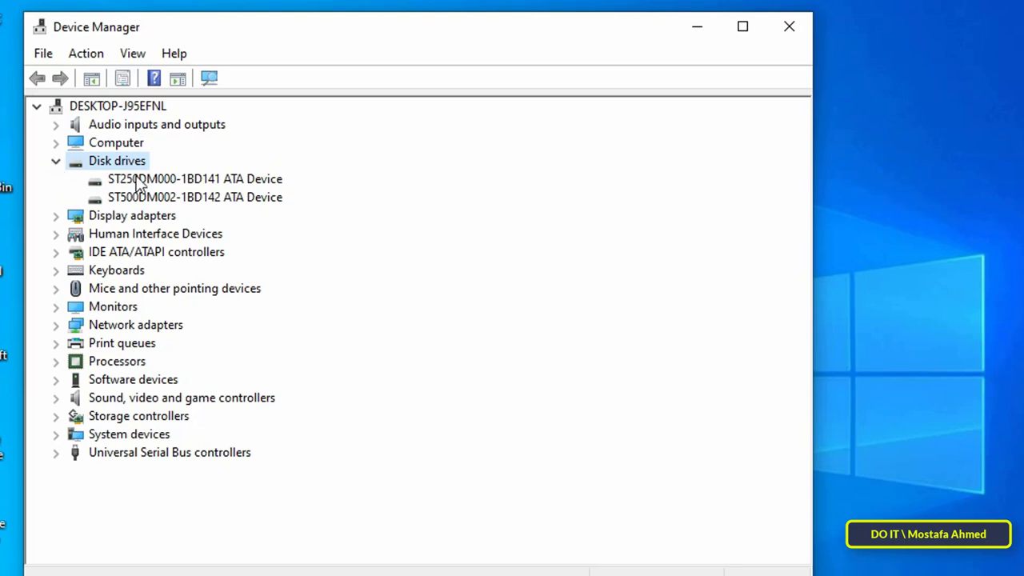
left_click(194, 197)
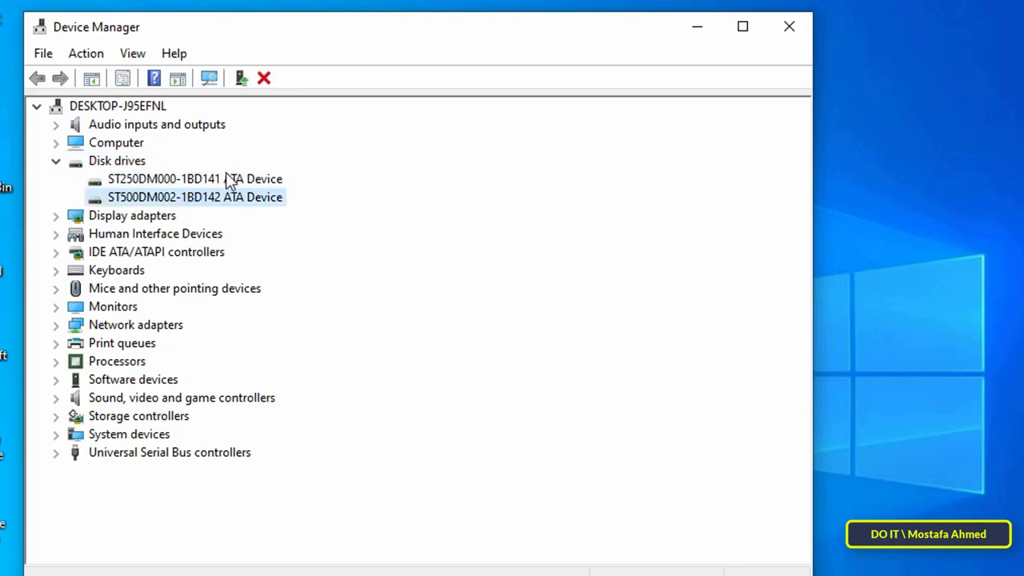
left_click(194, 178)
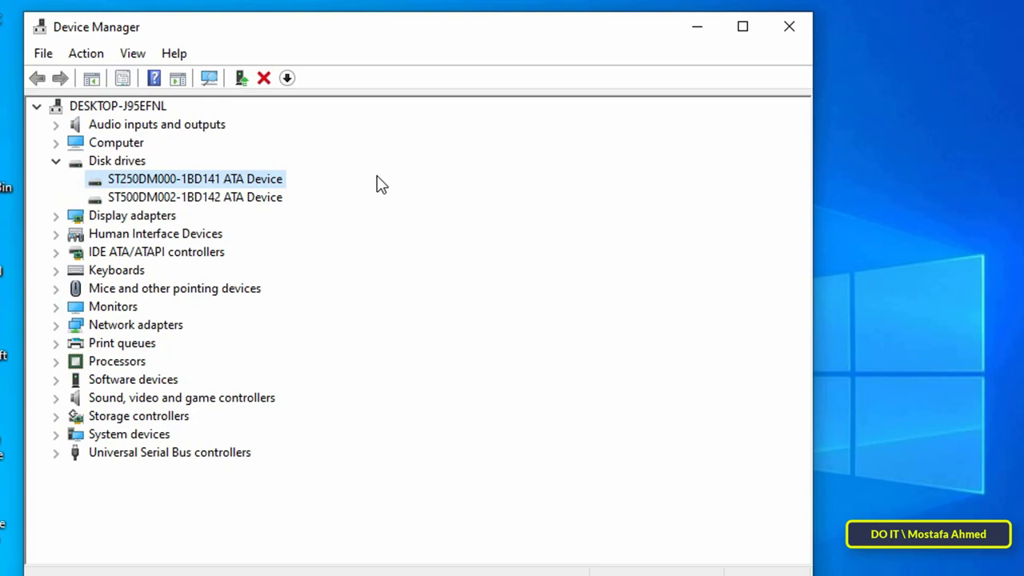
mouse_move(846, 40)
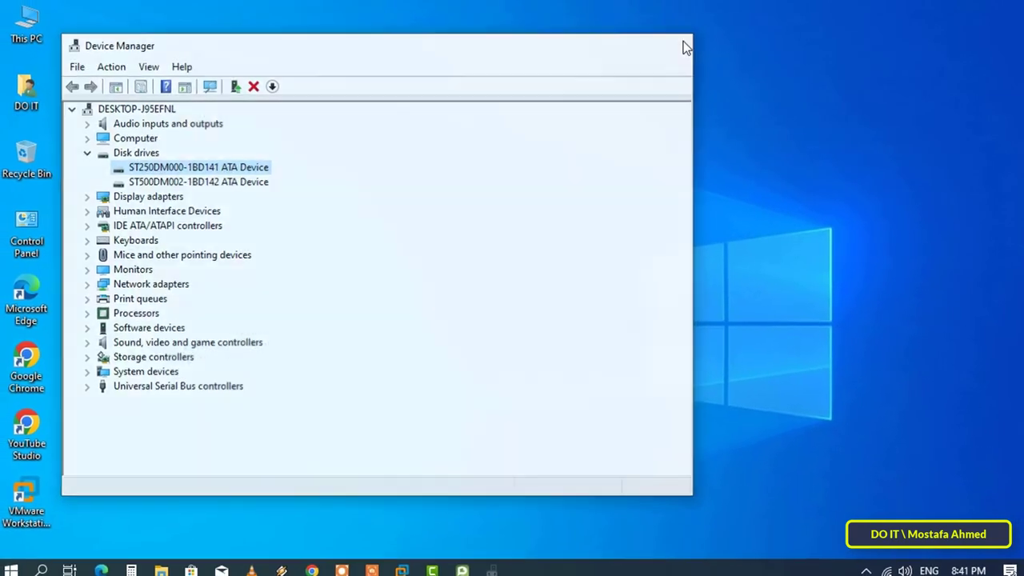
Close Device Manager and launch cmd from the Run box.
left_click(685, 46)
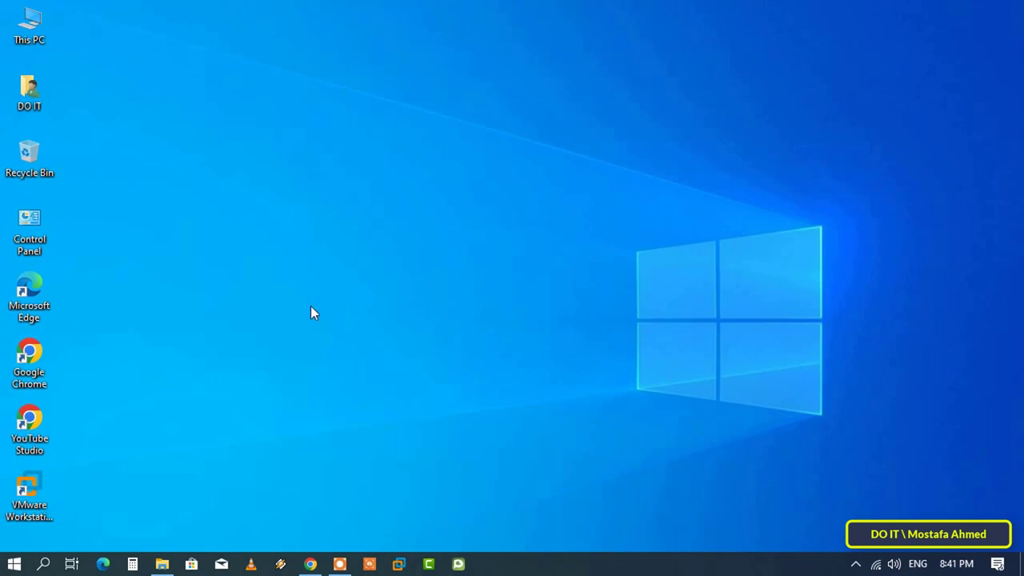
key("Win+R")
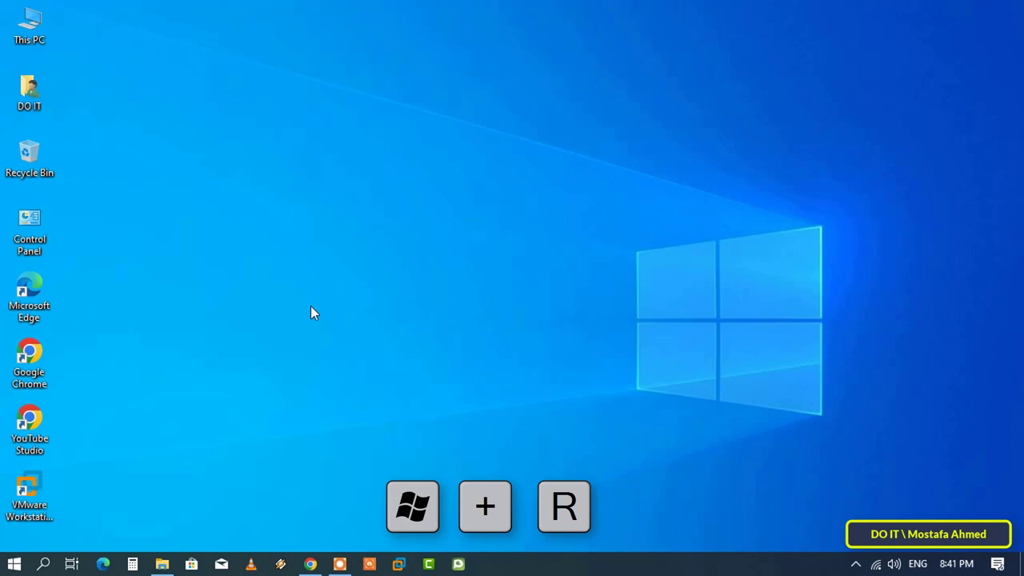
key("Win+r")
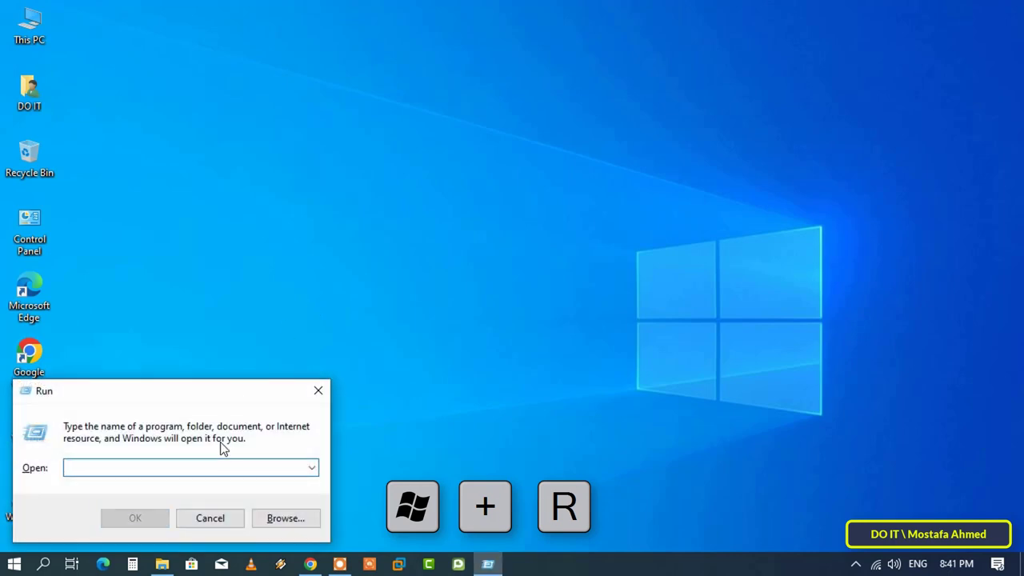
type("cmd")
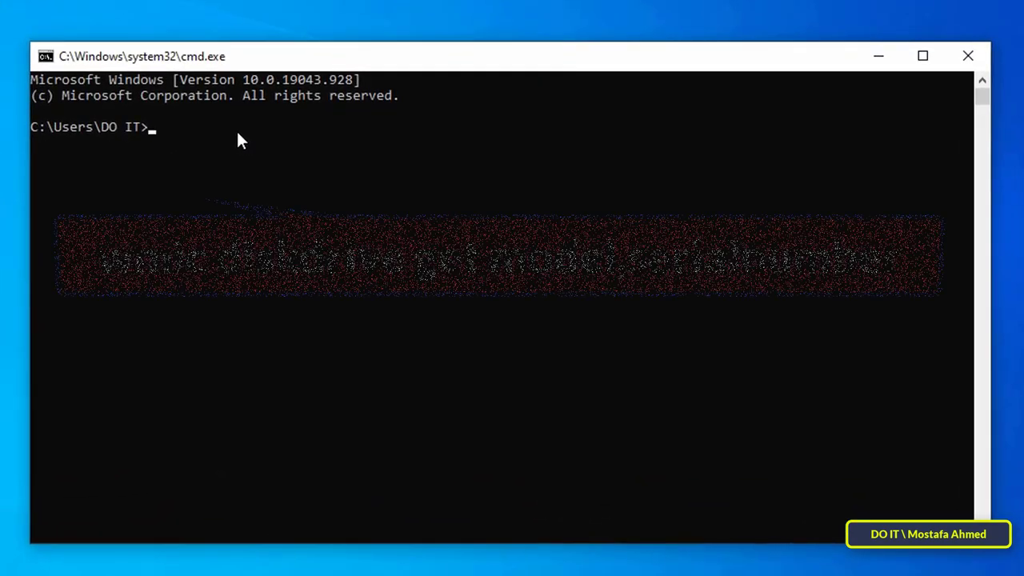
Run 'wmic diskdrive get model,serialnumber' to show serials W2ACWP6E and Z3TAEJGS.
type("wmic")
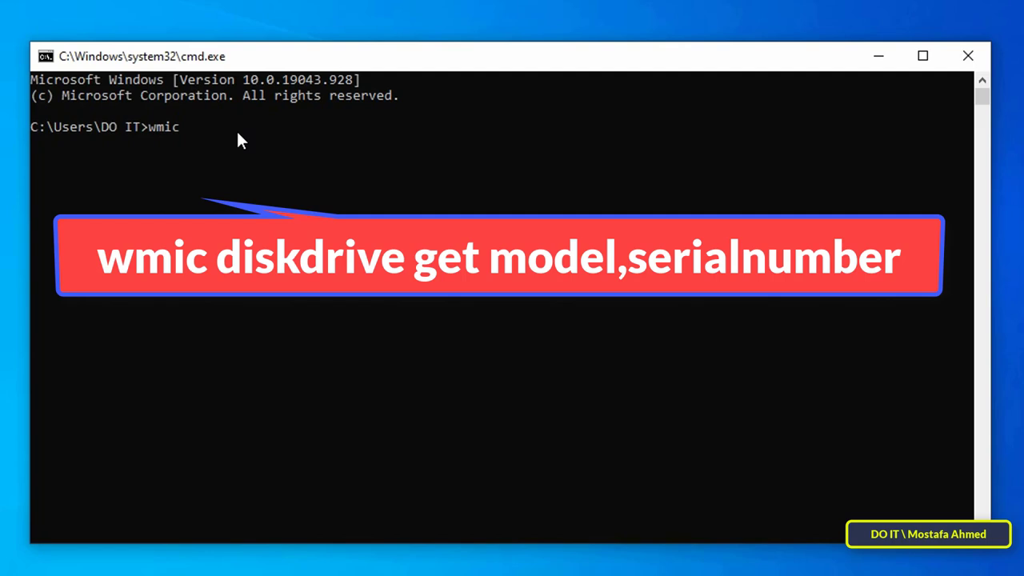
type("diskdri")
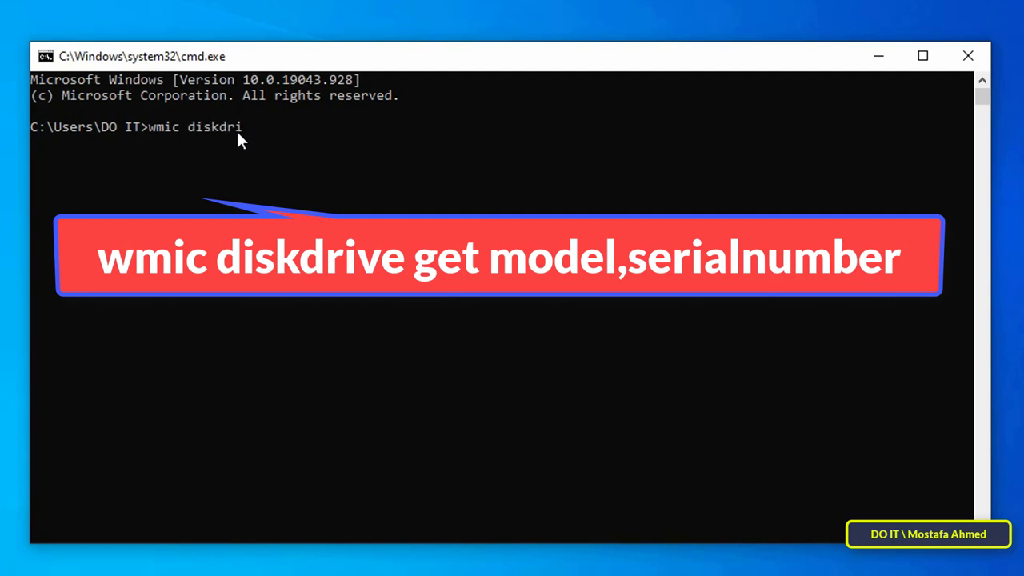
type("ve")
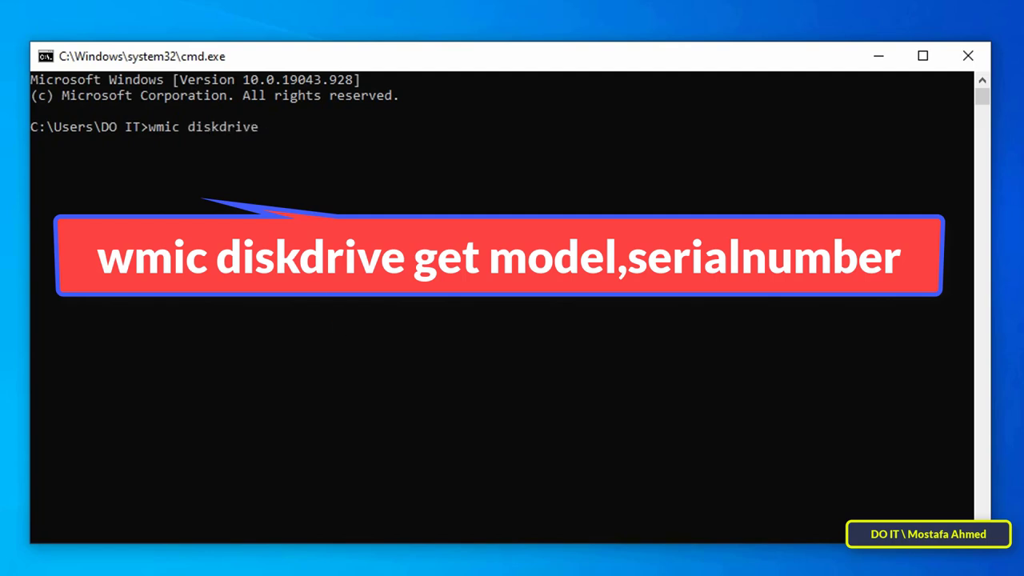
type("get mode")
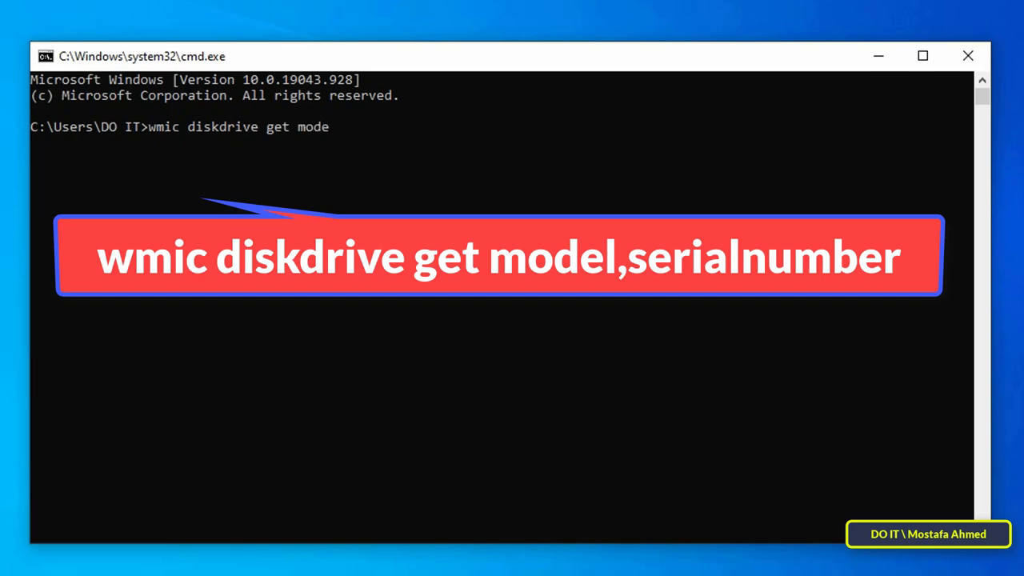
type(",se")
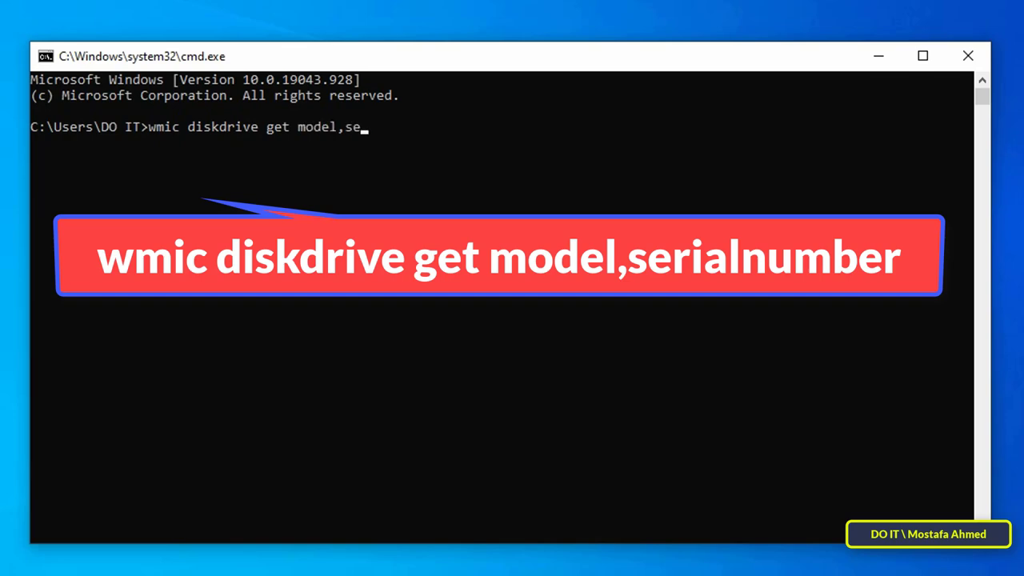
type("rialnumber")
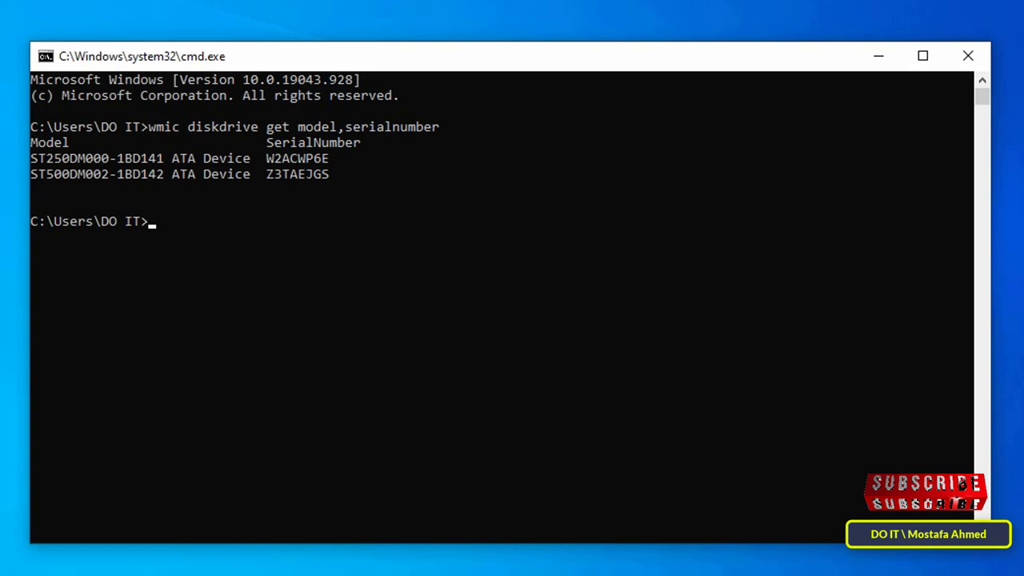
mouse_move(354, 299)
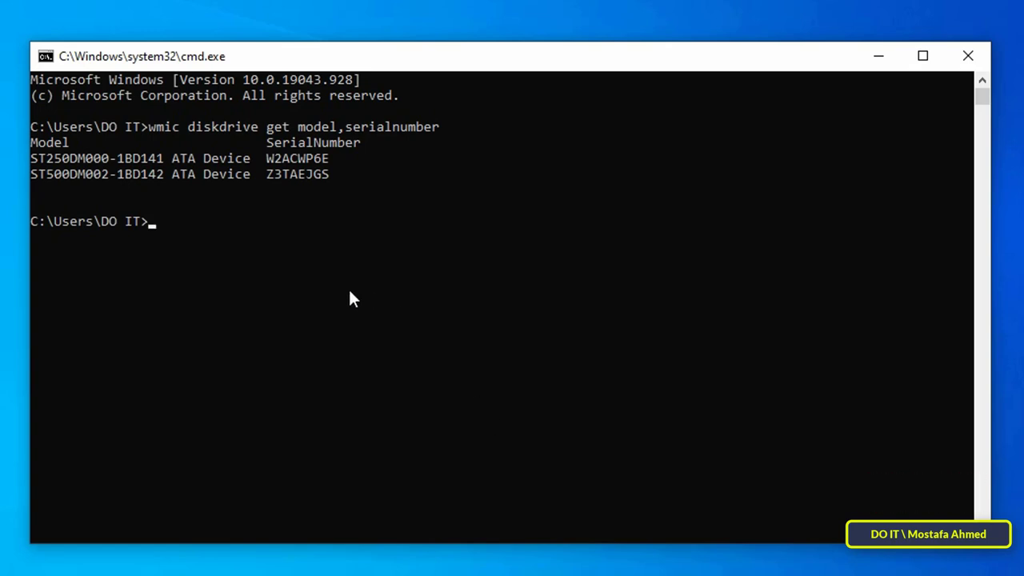